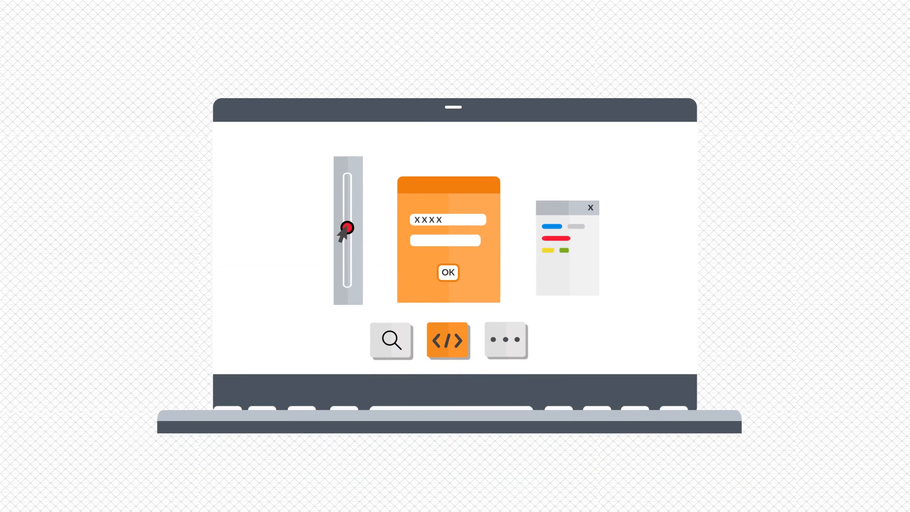
left_click(448, 340)
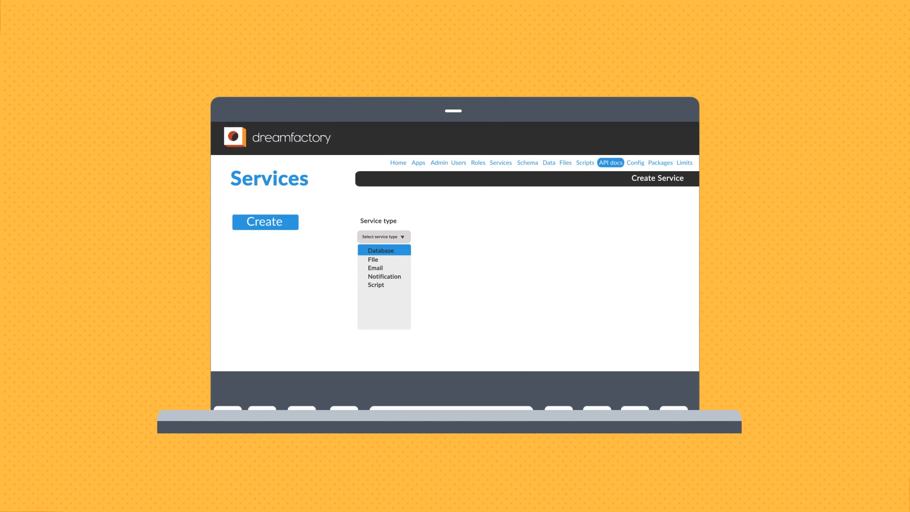
left_click(380, 250)
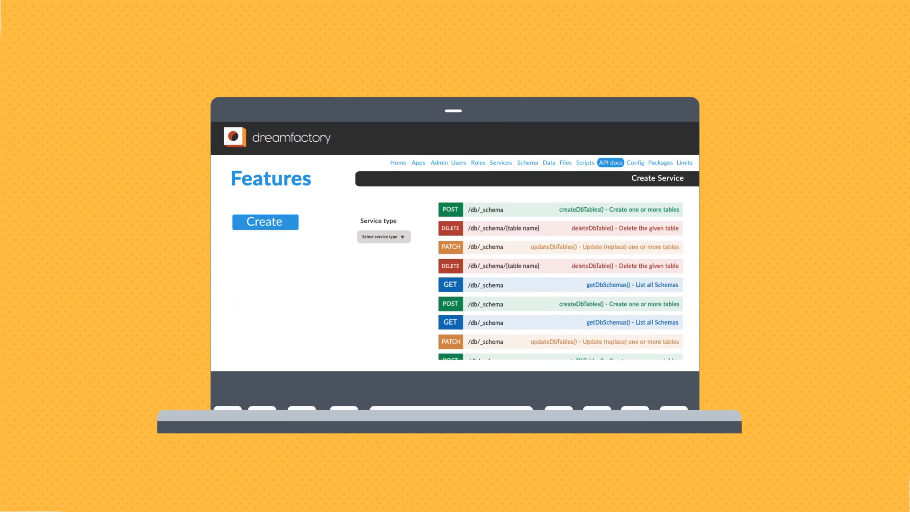
left_click(585, 162)
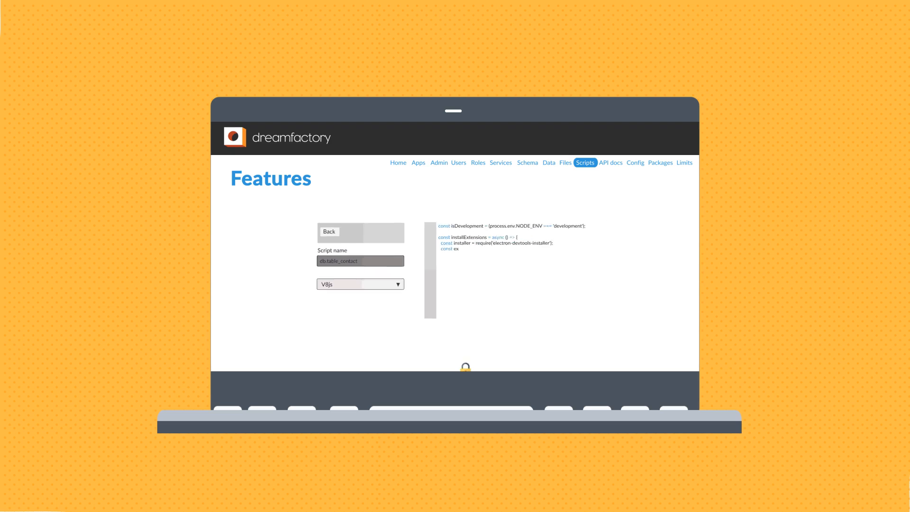
left_click(459, 162)
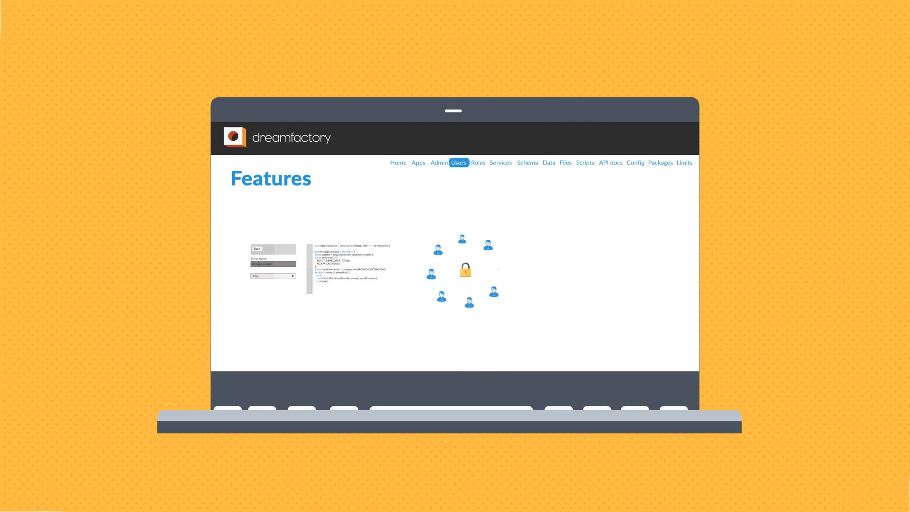
left_click(683, 162)
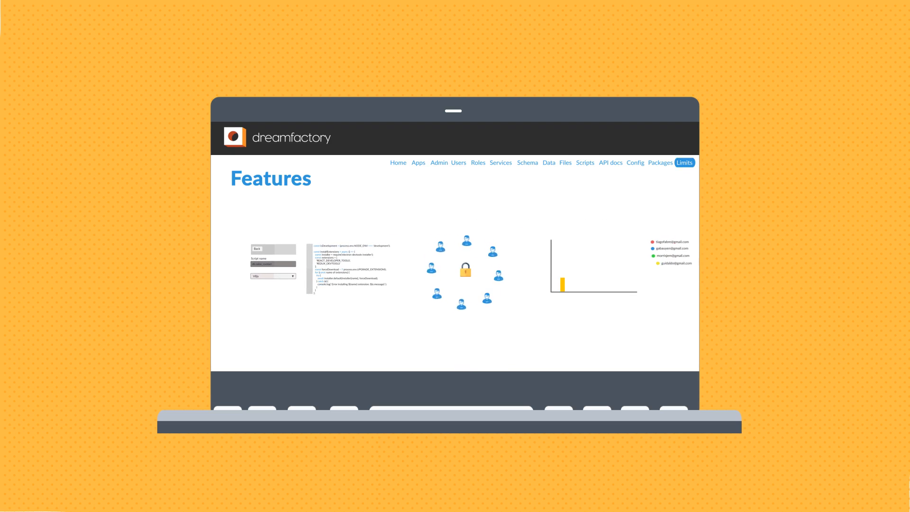